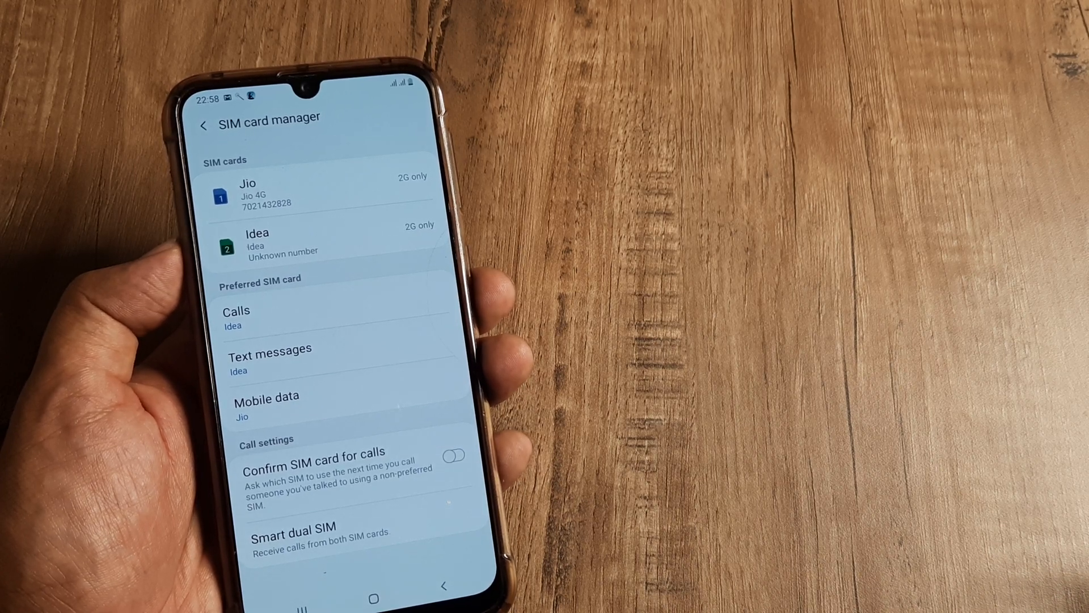
Step: Change the Jio SIM's network mode from 2G only to LTE only
{"action": "left_click", "coordinate": [278, 196]}
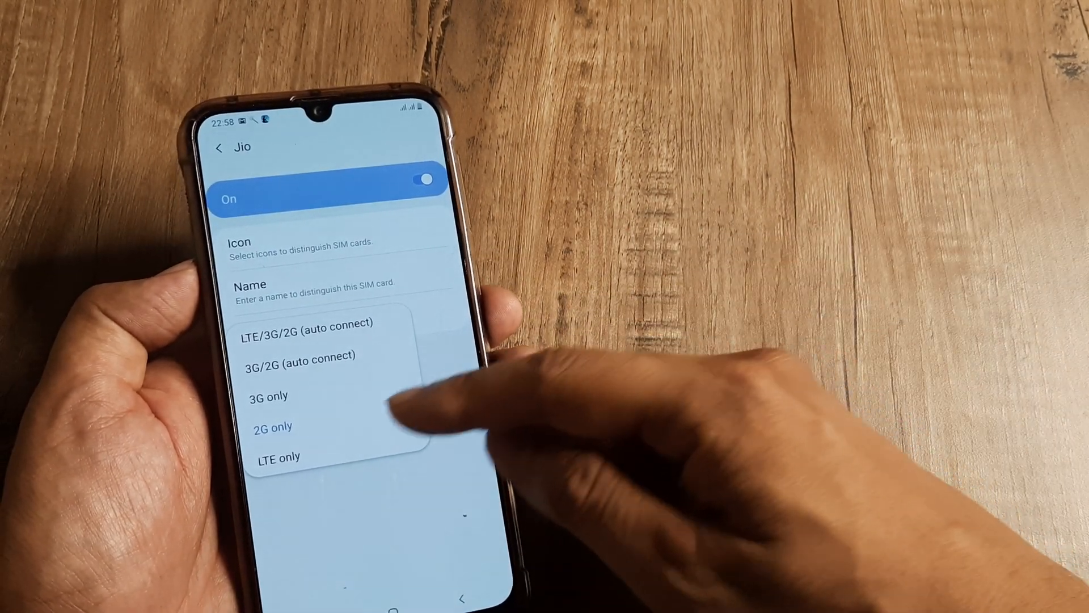
{"action": "left_click", "coordinate": [270, 396]}
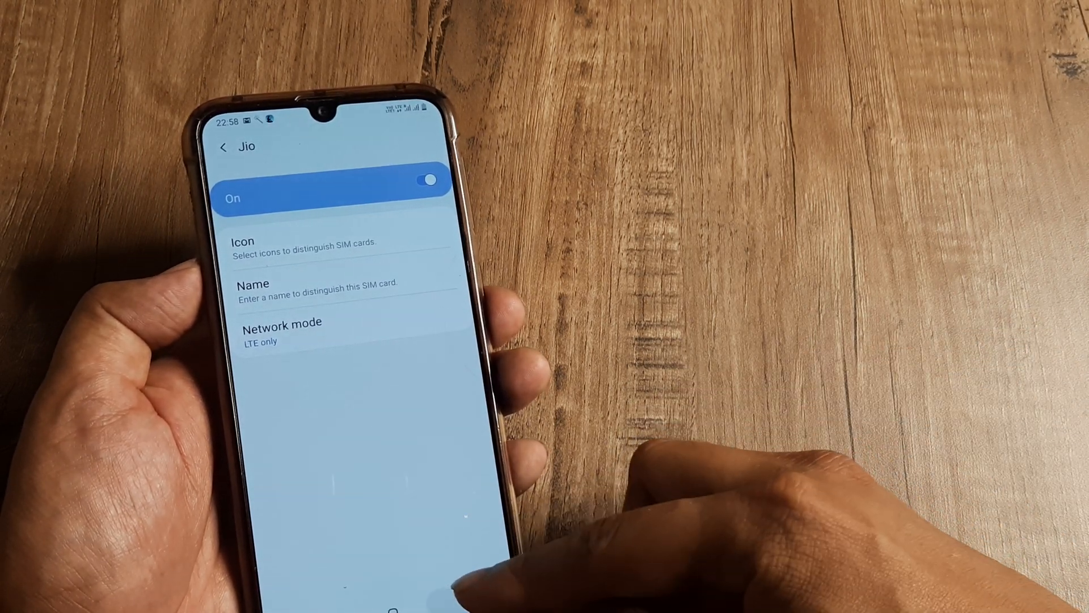
Step: Return to the SIM list, review the Idea SIM's settings, and head back to Connections
{"action": "left_click", "coordinate": [223, 148]}
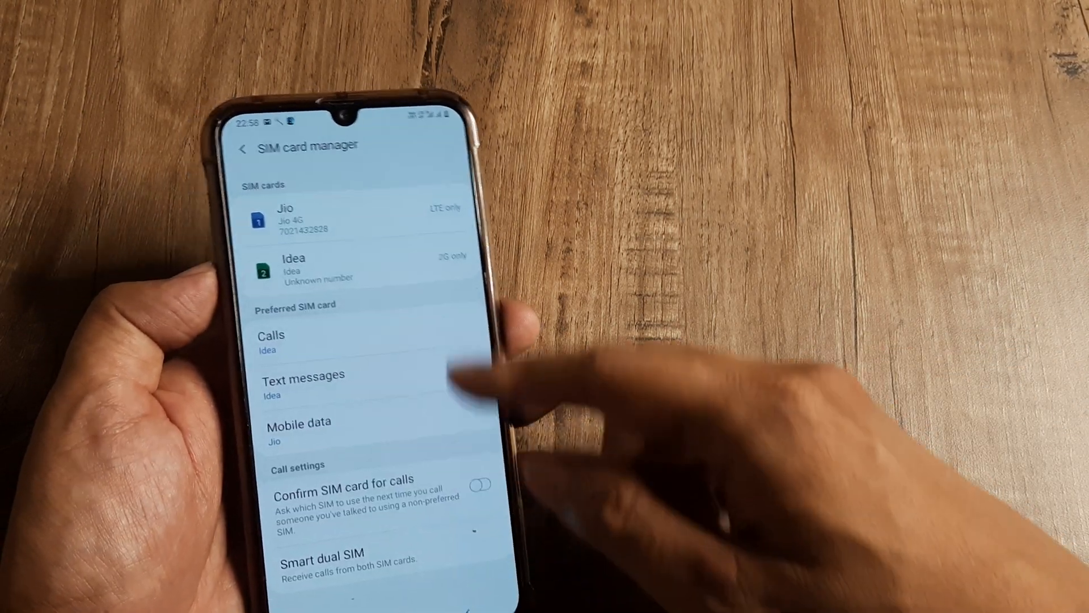
{"action": "left_click", "coordinate": [294, 268]}
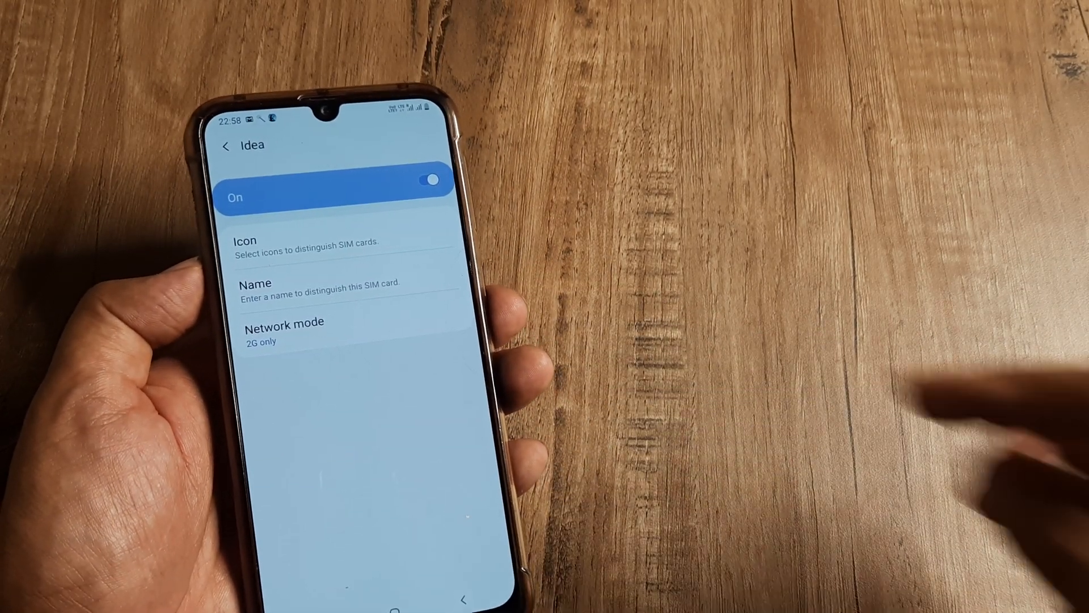
{"action": "left_click", "coordinate": [284, 332]}
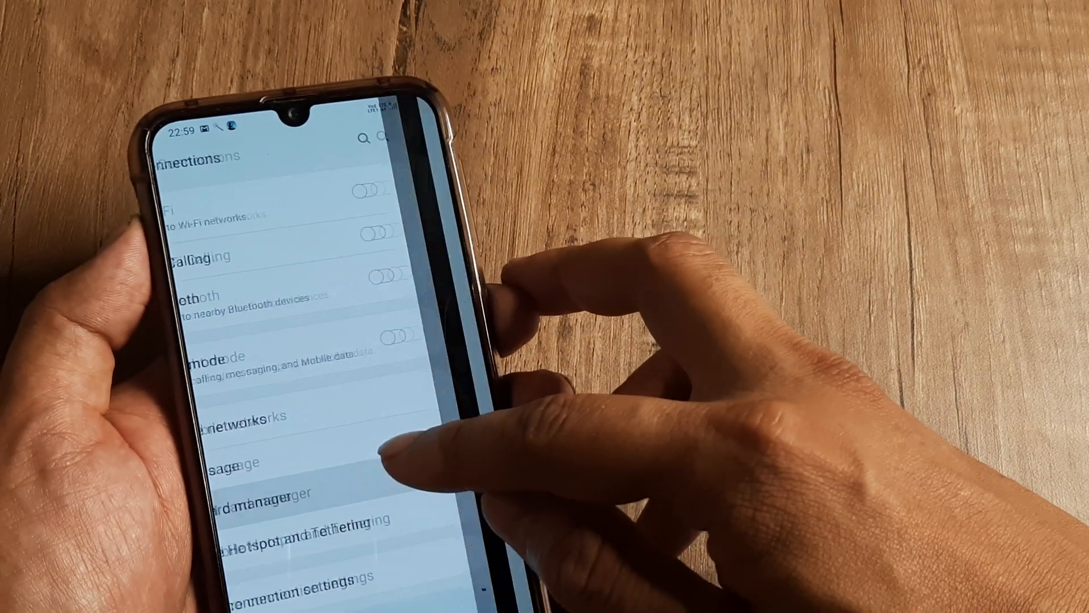
Step: View Mobile networks showing Jio on LTE only and Idea on LTE/3G/2G (auto connect)
{"action": "left_click", "coordinate": [264, 501]}
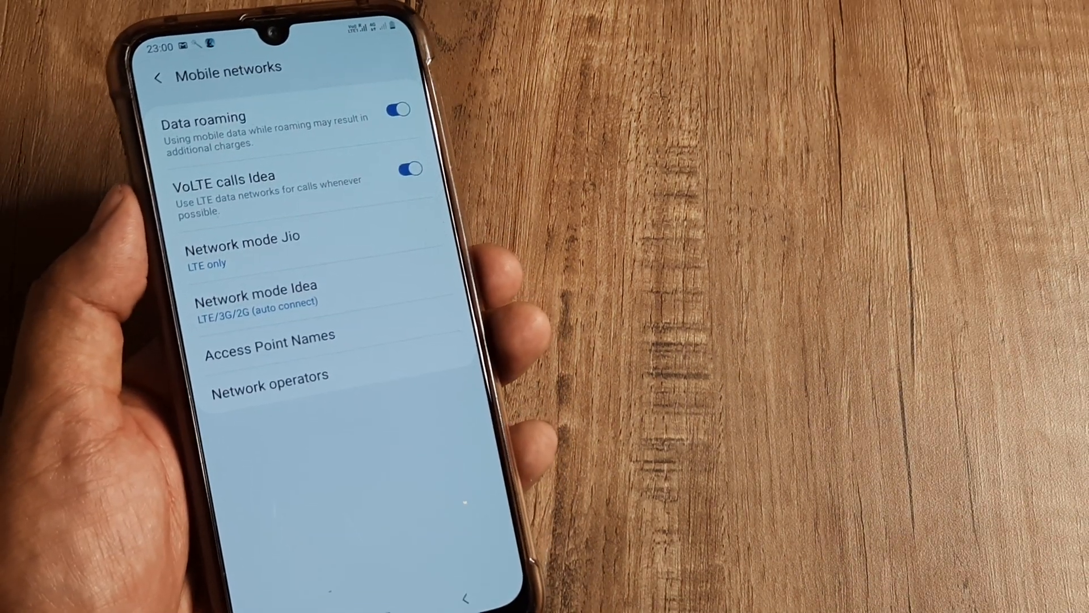
{"action": "left_click", "coordinate": [167, 76]}
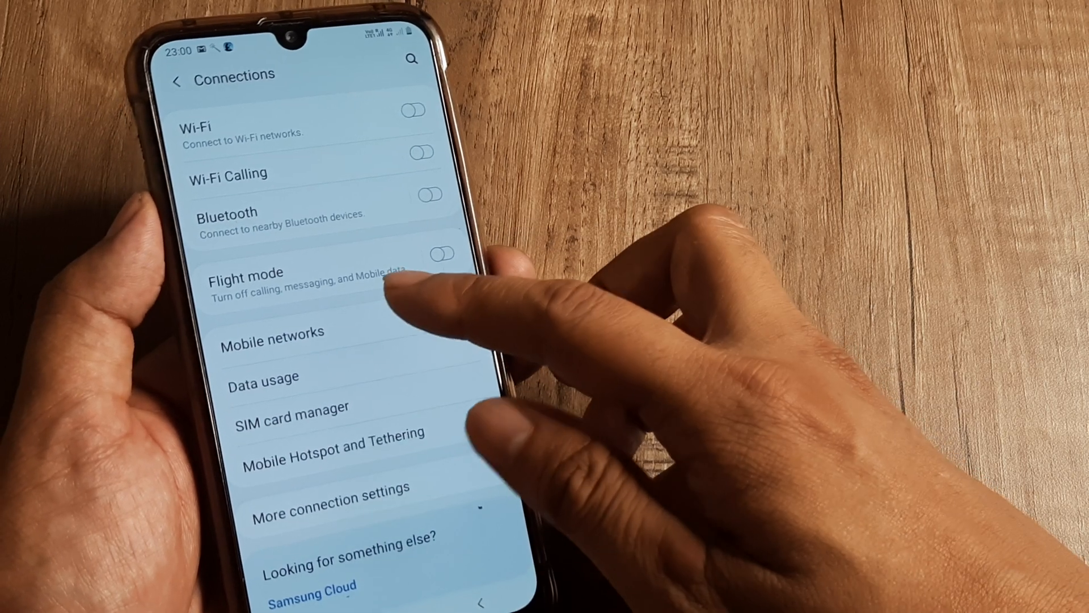
{"action": "left_click", "coordinate": [272, 340]}
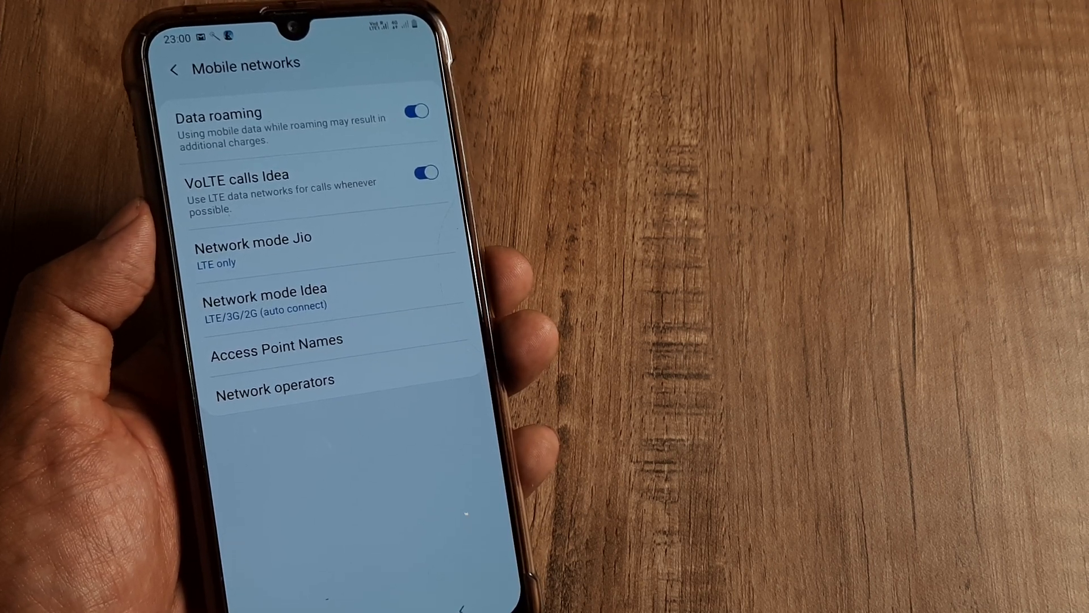
Step: Move between Connections and Mobile networks, then reach the Jio SIM via SIM card manager
{"action": "left_click", "coordinate": [175, 64]}
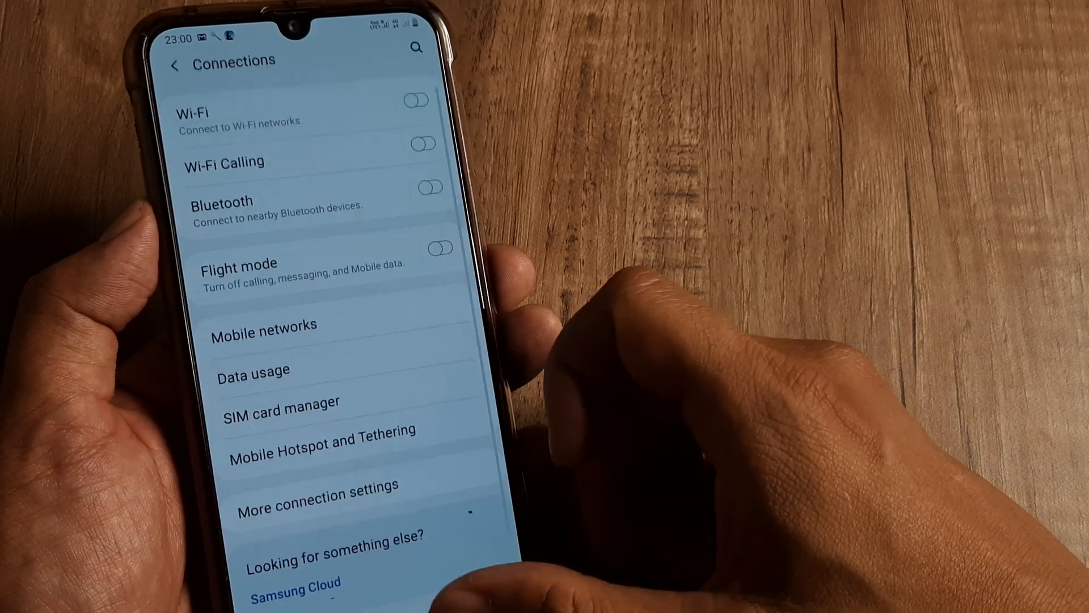
{"action": "left_click", "coordinate": [264, 326]}
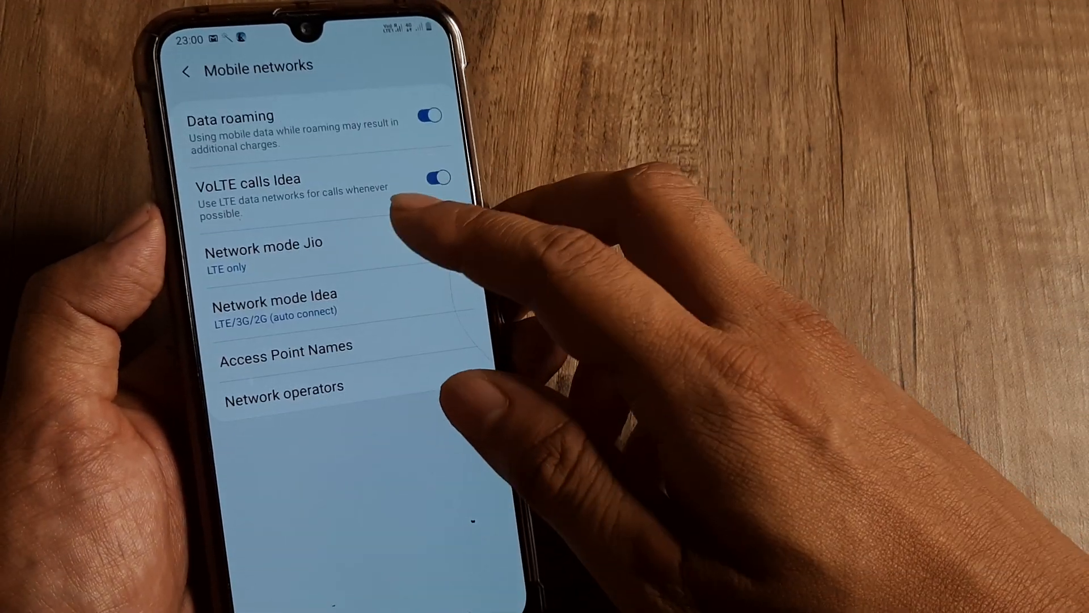
{"action": "left_click", "coordinate": [187, 65]}
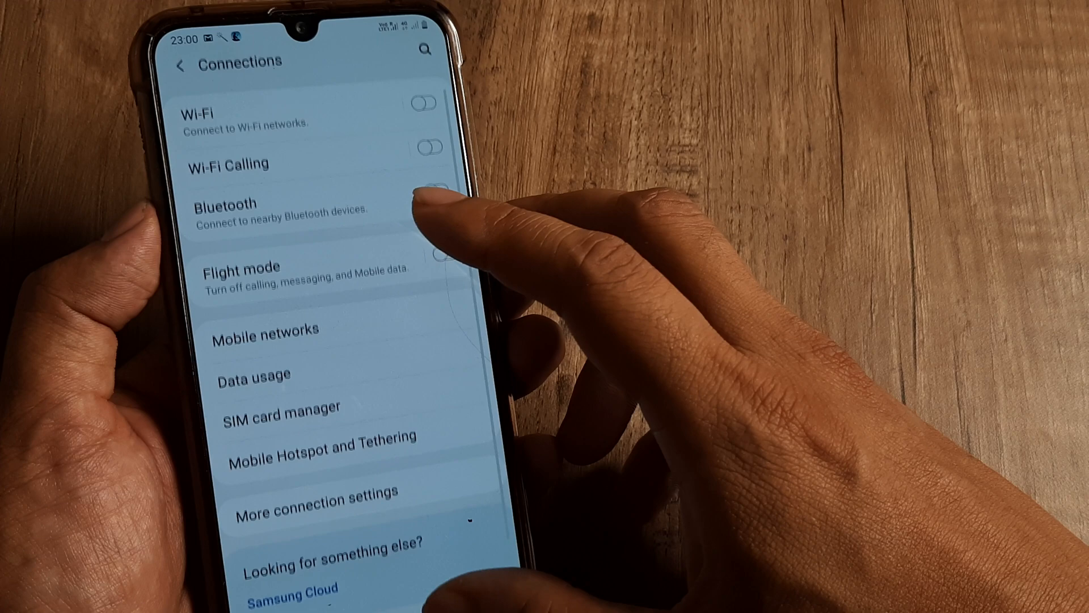
{"action": "left_click", "coordinate": [278, 408]}
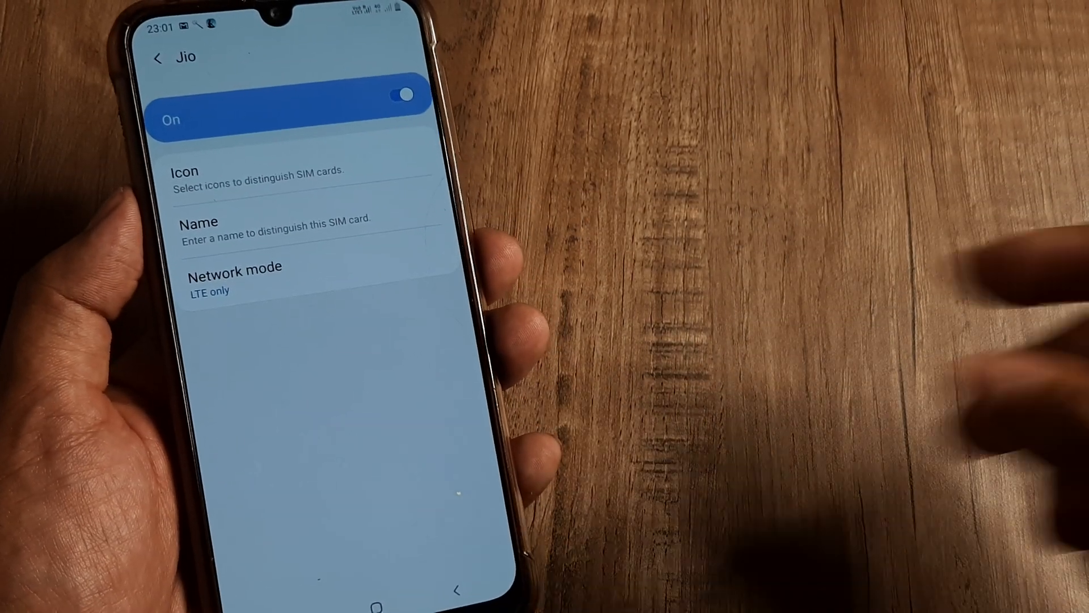
{"action": "left_click", "coordinate": [158, 58]}
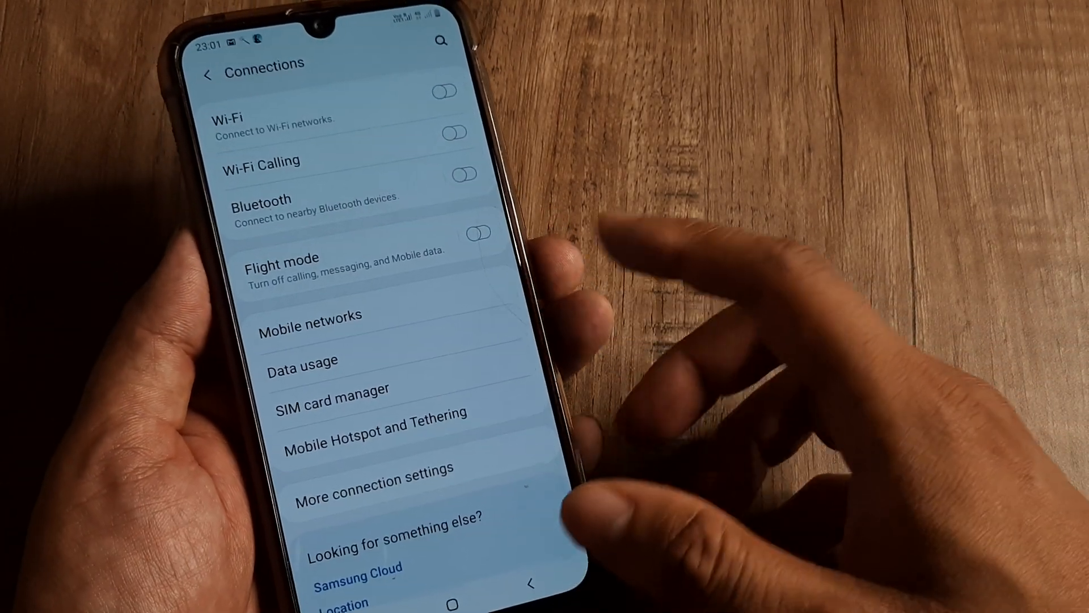
Step: Reach the Network operators page for the Jio and Idea SIMs from Mobile networks
{"action": "left_click", "coordinate": [310, 325]}
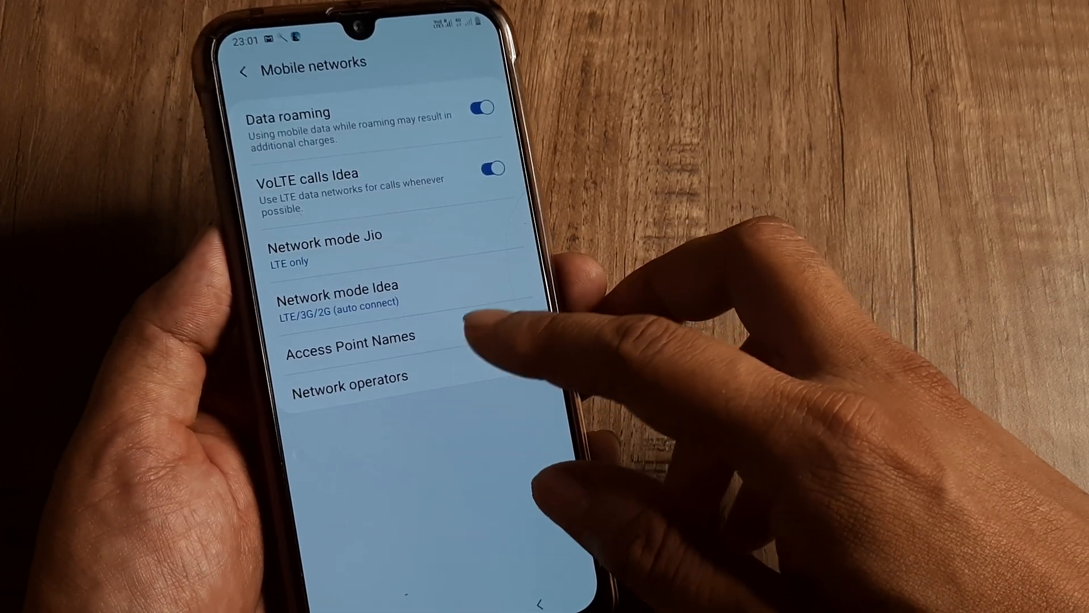
{"action": "left_click", "coordinate": [349, 376]}
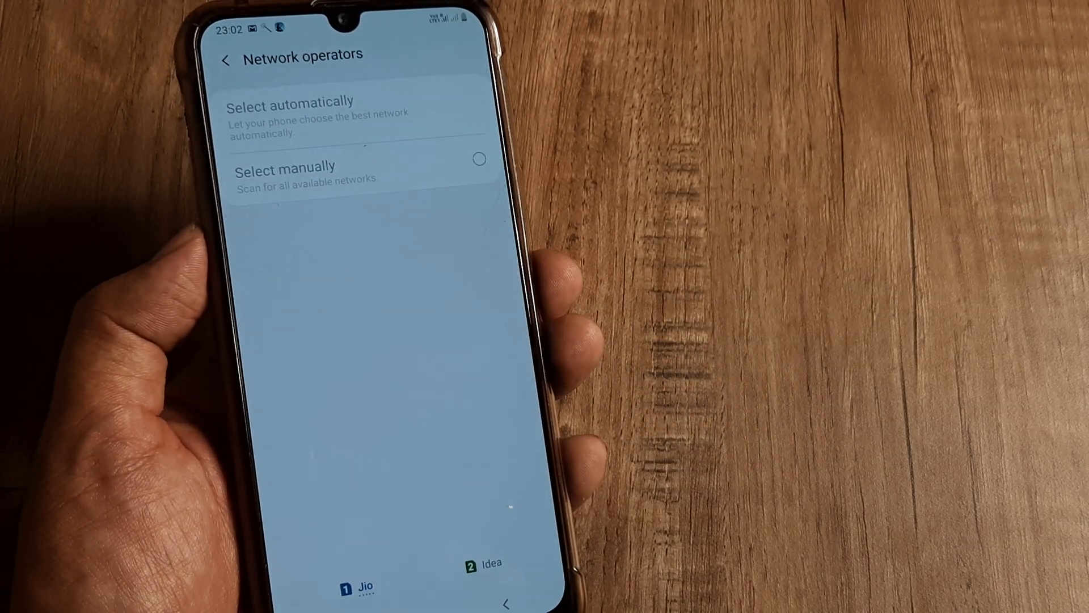
{"action": "left_click", "coordinate": [285, 172]}
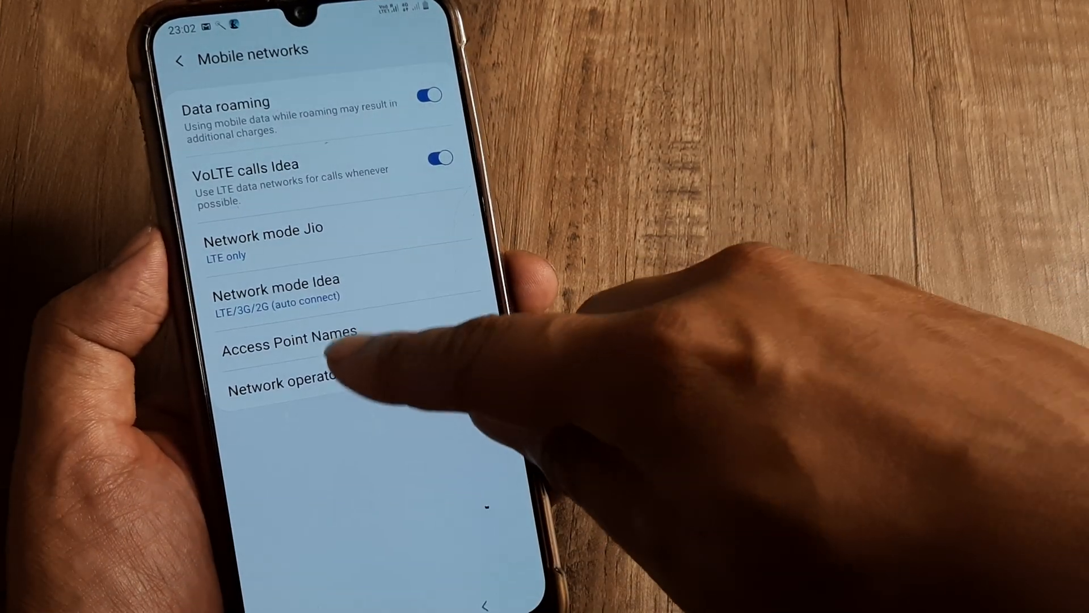
Step: Start manual operator selection, accepting the Disconnect network prompt to search for networks
{"action": "left_click", "coordinate": [282, 386]}
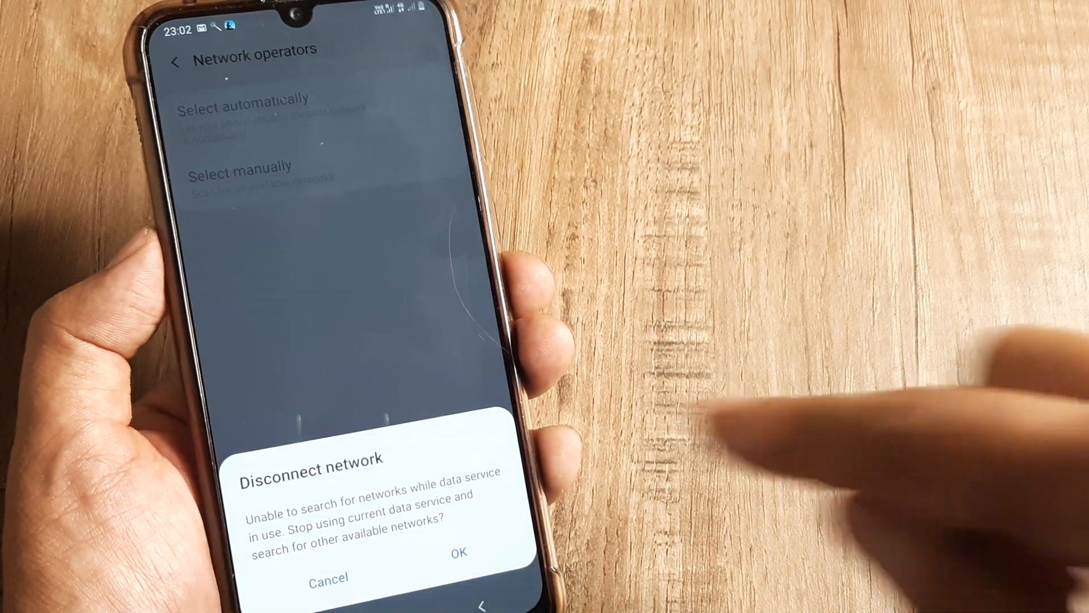
{"action": "left_click", "coordinate": [457, 551]}
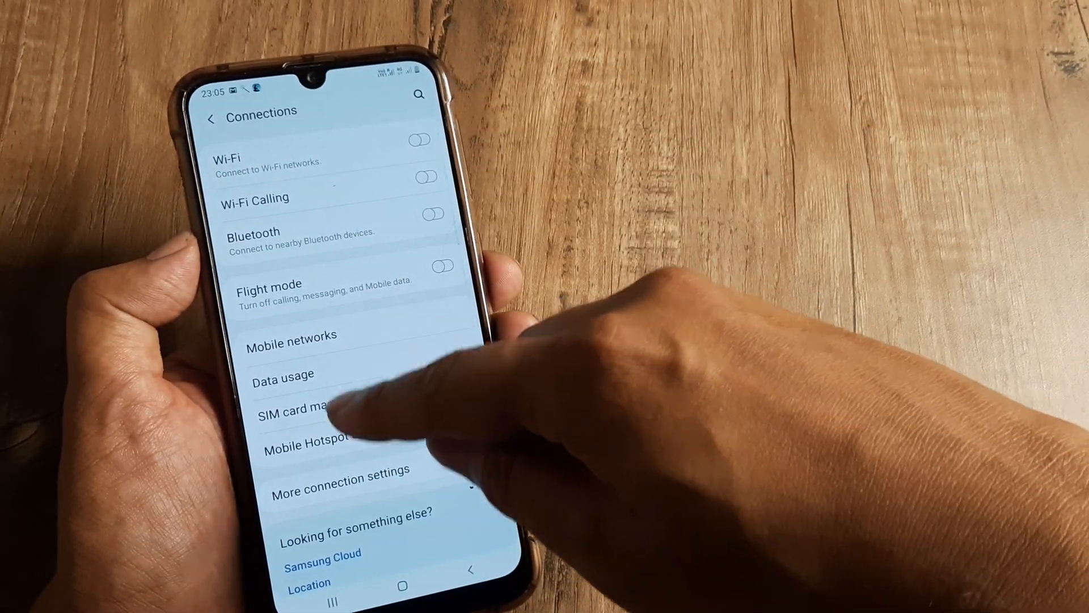
{"action": "left_click", "coordinate": [300, 408]}
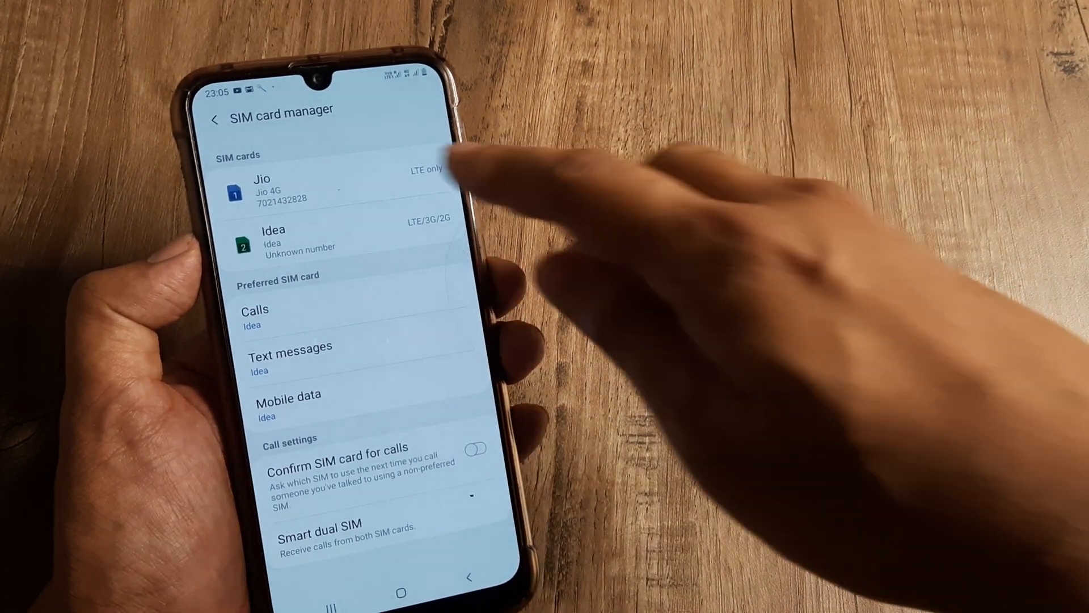
{"action": "left_click", "coordinate": [278, 187]}
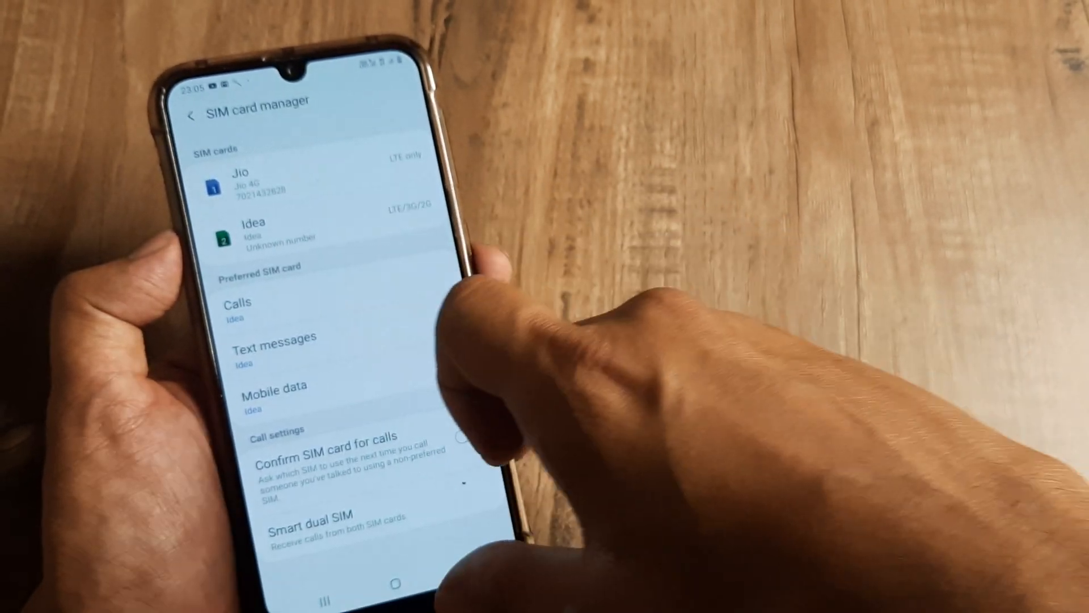
{"action": "left_click", "coordinate": [192, 114]}
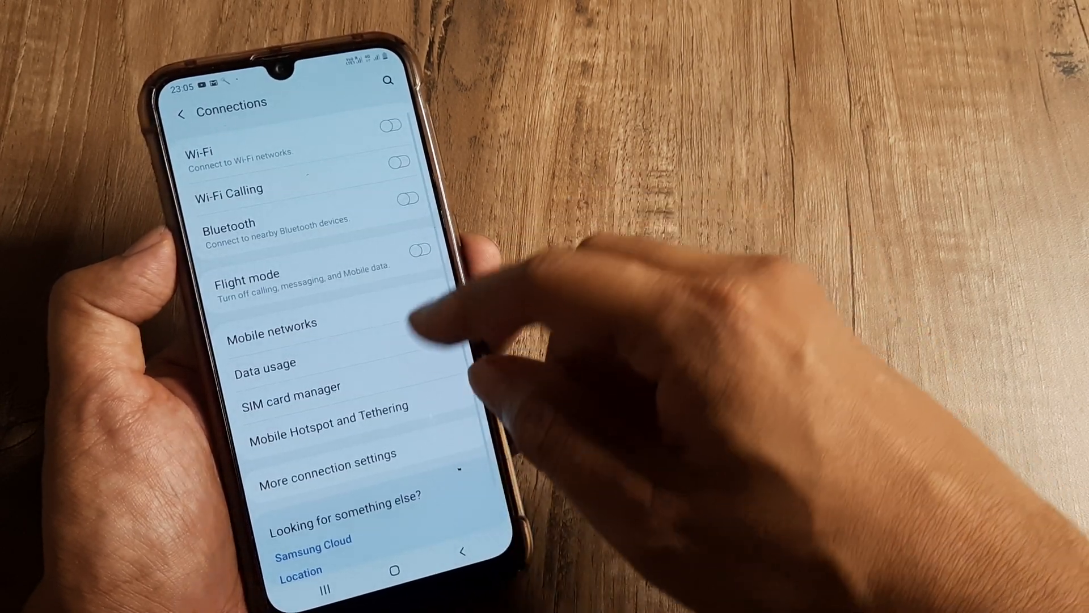
Step: Check SIM card manager, then confirm Jio LTE only and Idea LTE/3G/2G on Mobile networks
{"action": "left_click", "coordinate": [293, 387]}
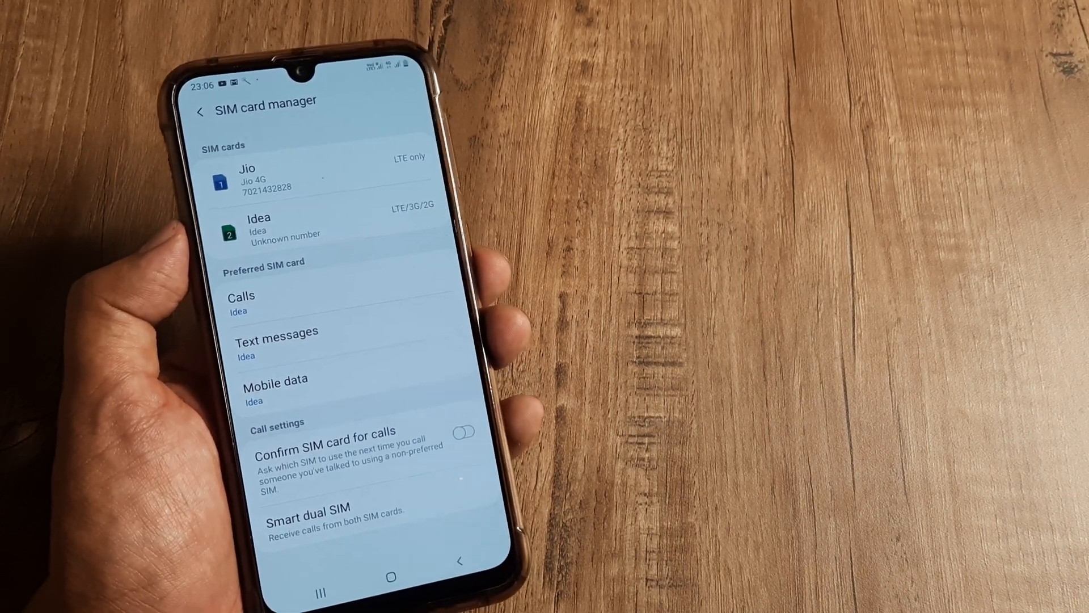
{"action": "left_click", "coordinate": [202, 112]}
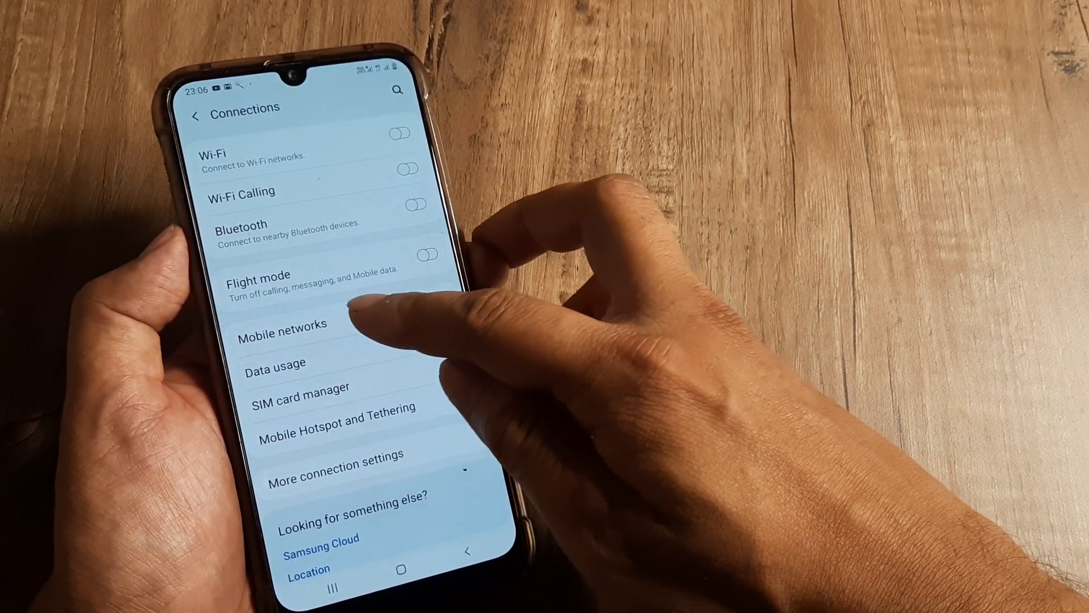
{"action": "left_click", "coordinate": [283, 334]}
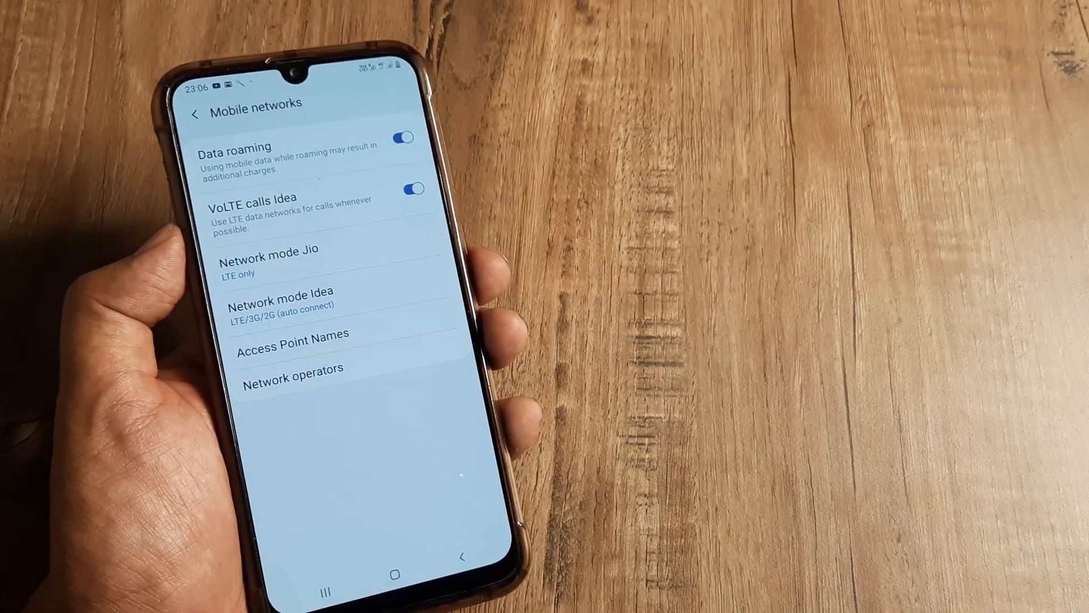